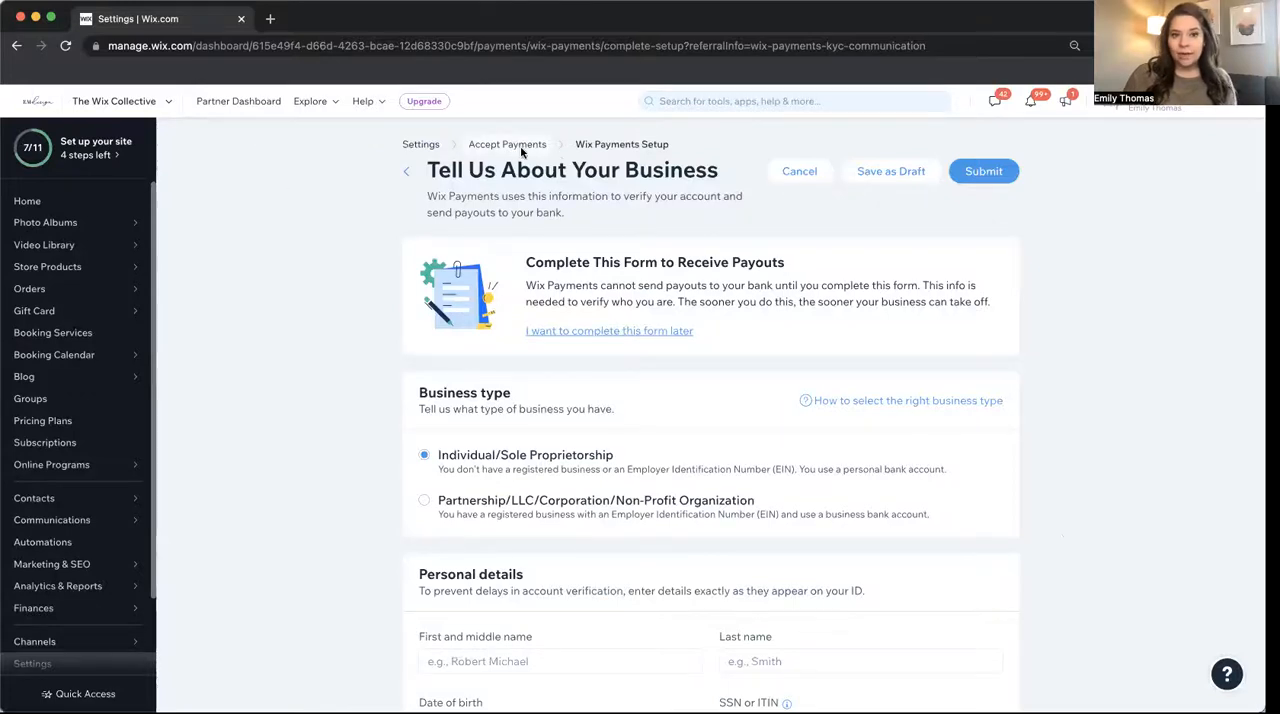
- Return from the Wix Payments Setup page to the main site Settings overview via the breadcrumb
{"action": "left_click", "coordinate": [420, 144]}
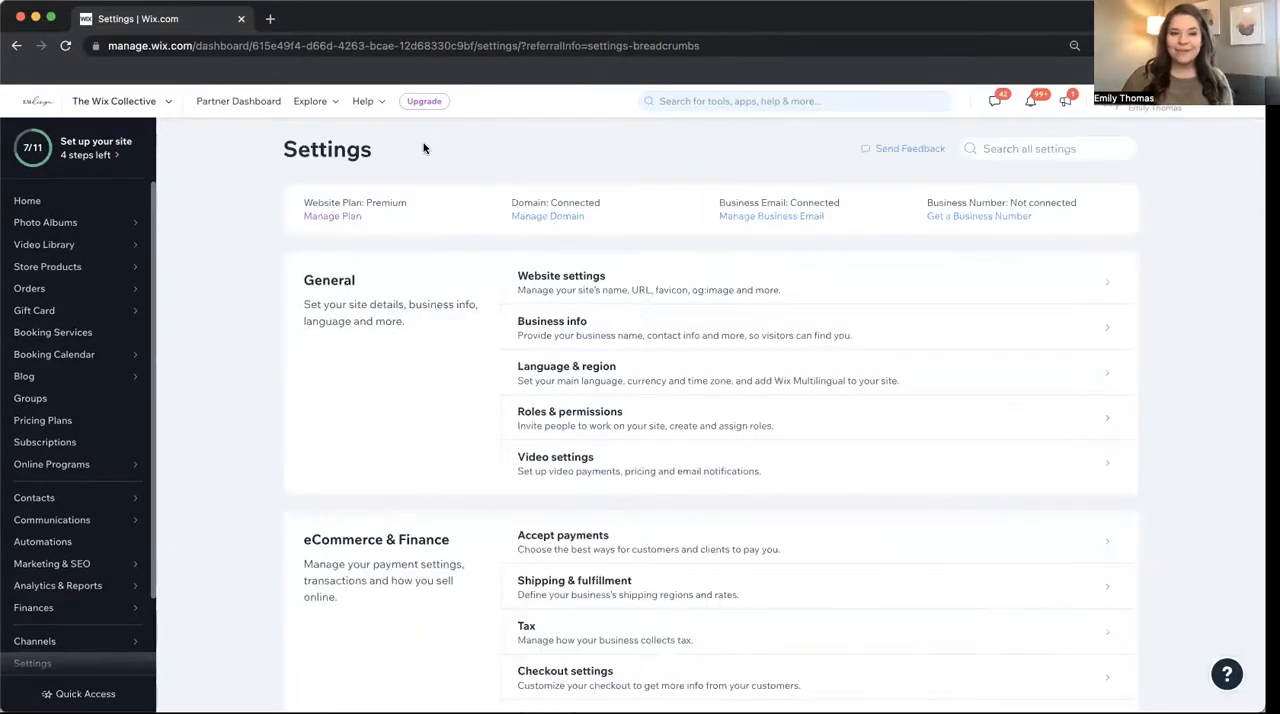
- Go to Accept Payments under eCommerce & Finance and review Wix Payments, PayPal and Manual Payments statuses
{"action": "left_click", "coordinate": [564, 540]}
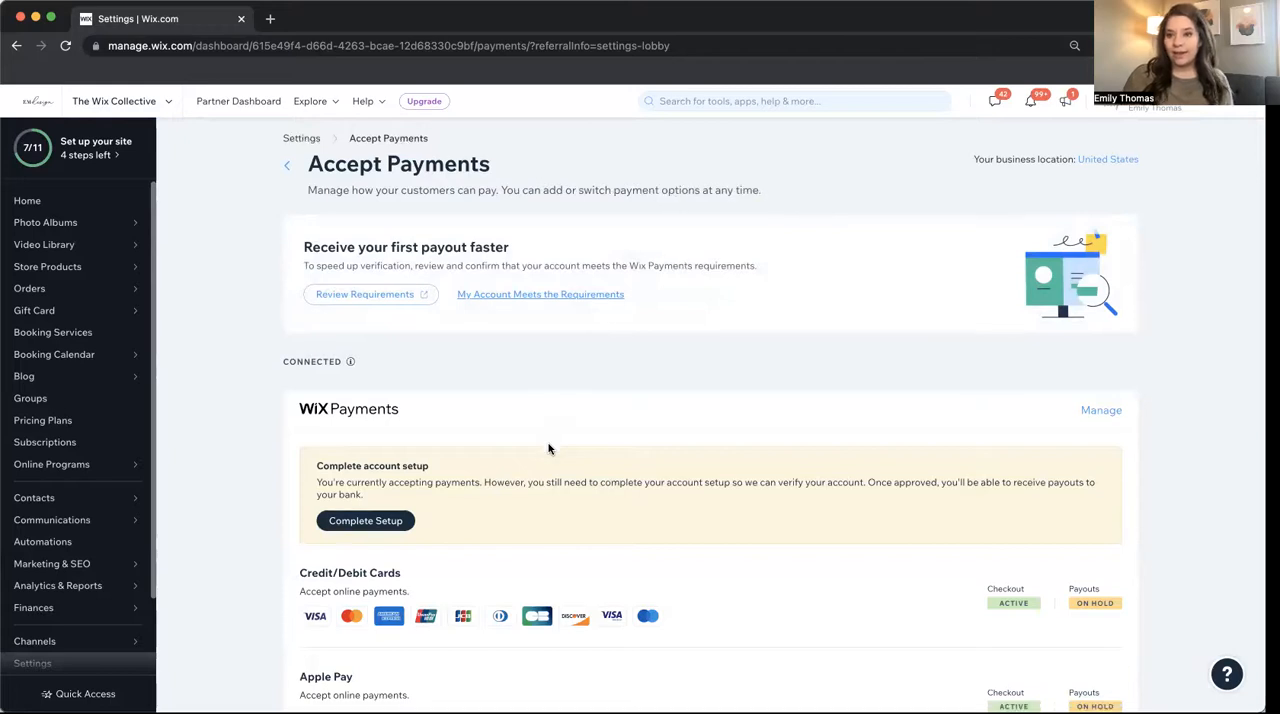
{"action": "scroll", "scroll_direction": "down", "scroll_amount": 3}
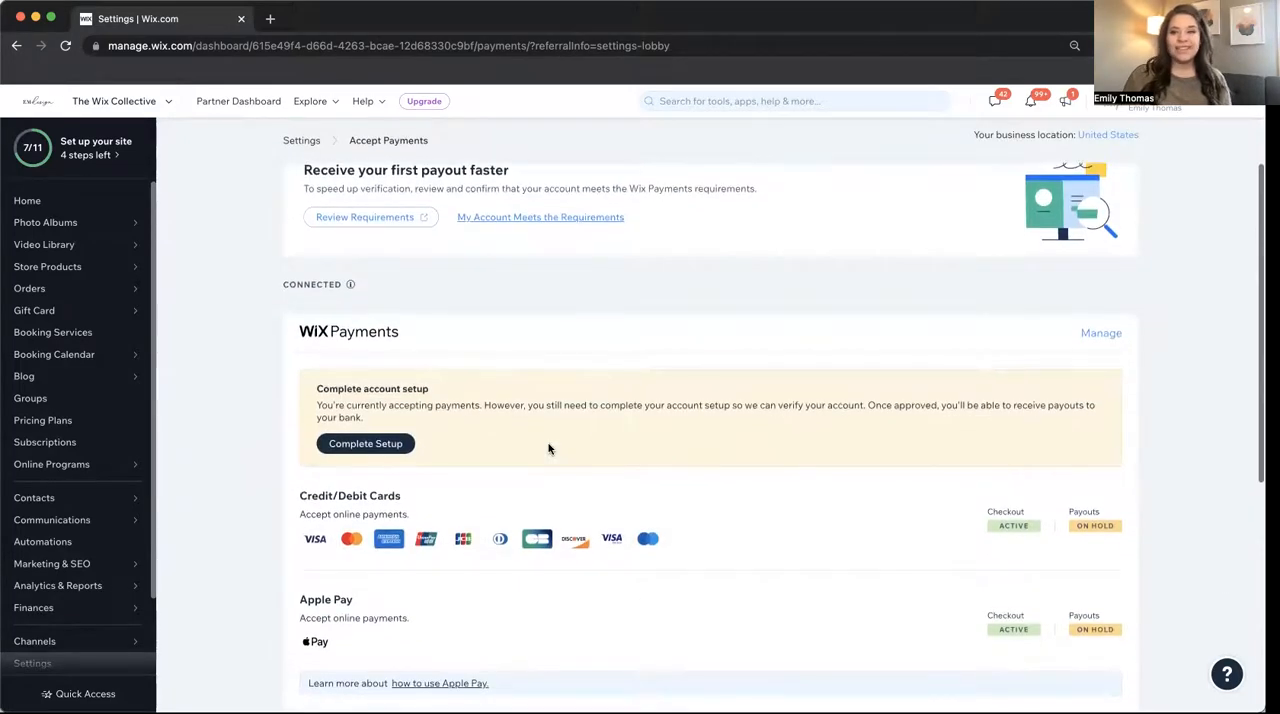
{"action": "scroll", "scroll_direction": "down", "scroll_amount": 3}
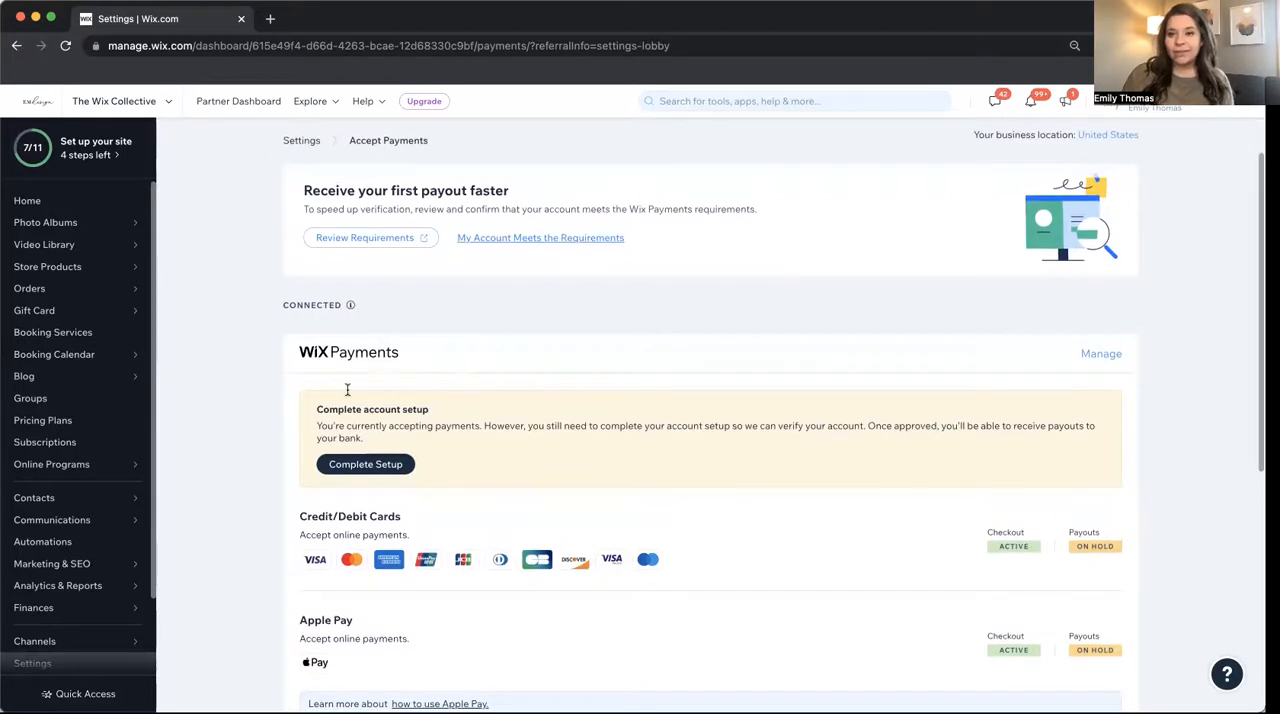
{"action": "scroll", "scroll_direction": "down", "scroll_amount": 3}
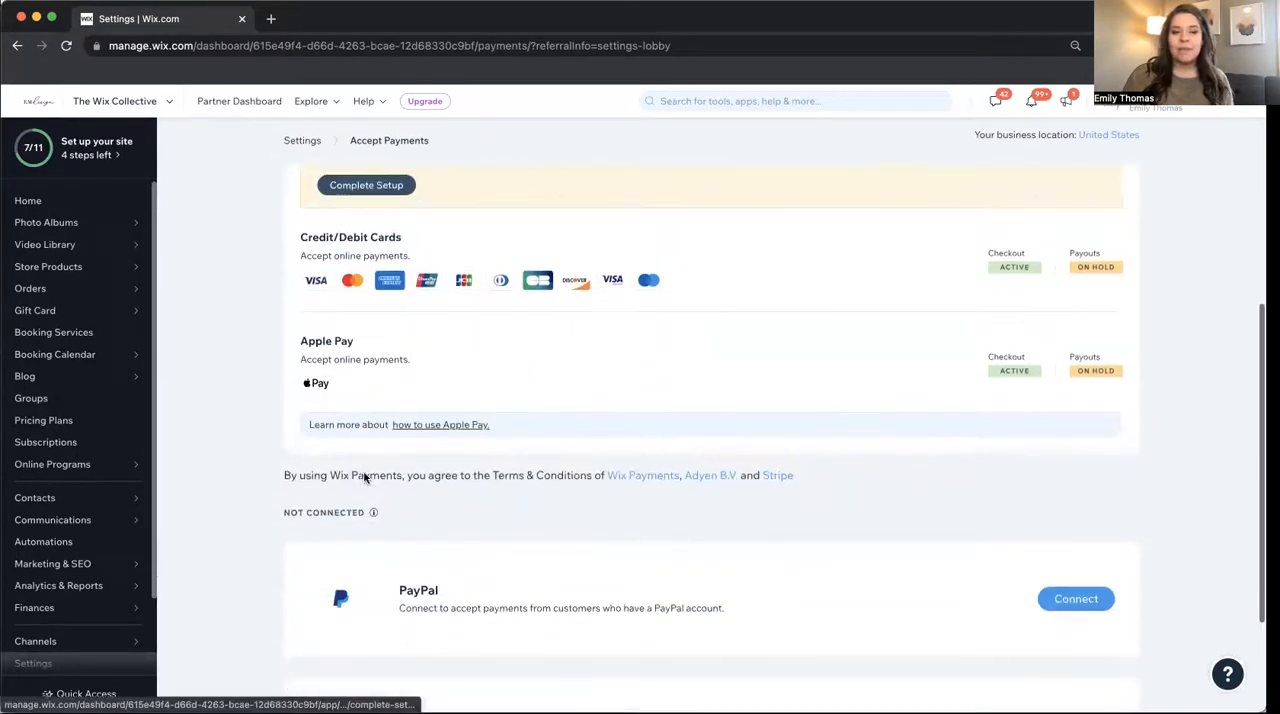
{"action": "scroll", "scroll_direction": "down", "scroll_amount": 3}
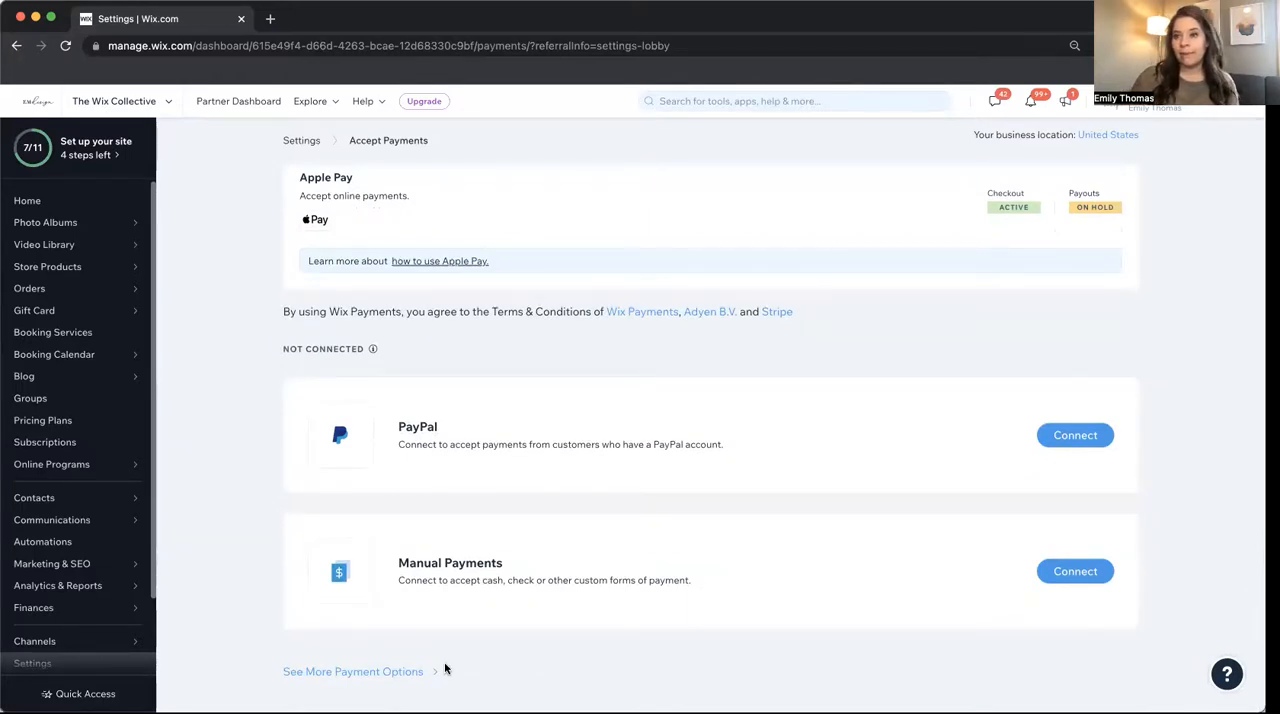
- View More Payment Options, scrolling through Paysafecash, Afterpay, Affirm, Sezzle, AliPay and Evergreen Payments Northwest
{"action": "left_click", "coordinate": [352, 672]}
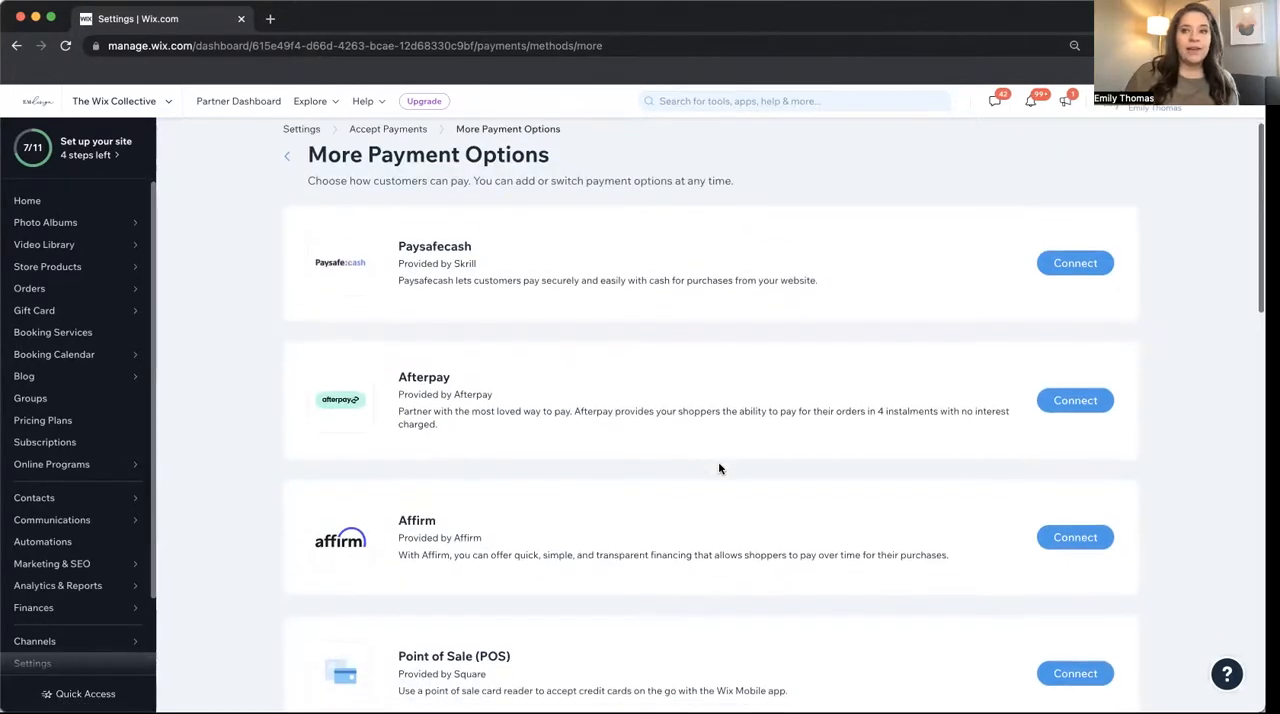
{"action": "scroll", "scroll_direction": "down", "scroll_amount": 3}
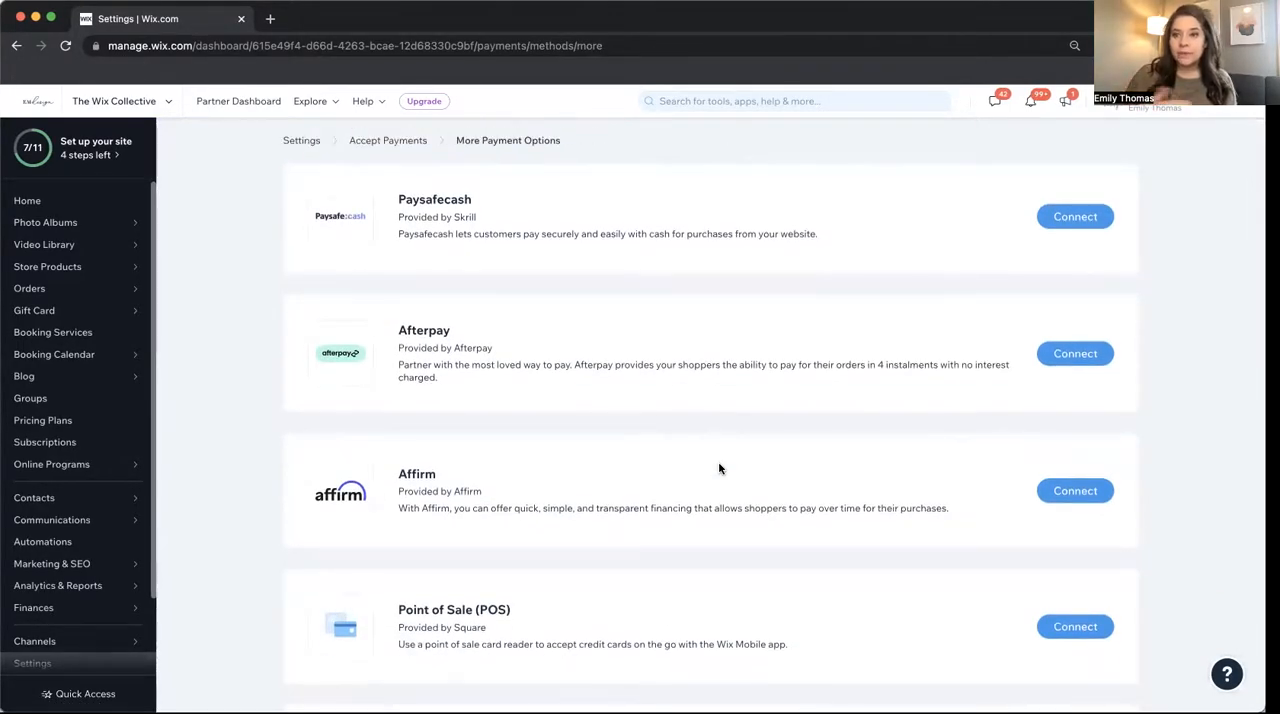
{"action": "scroll", "scroll_direction": "down", "scroll_amount": 3}
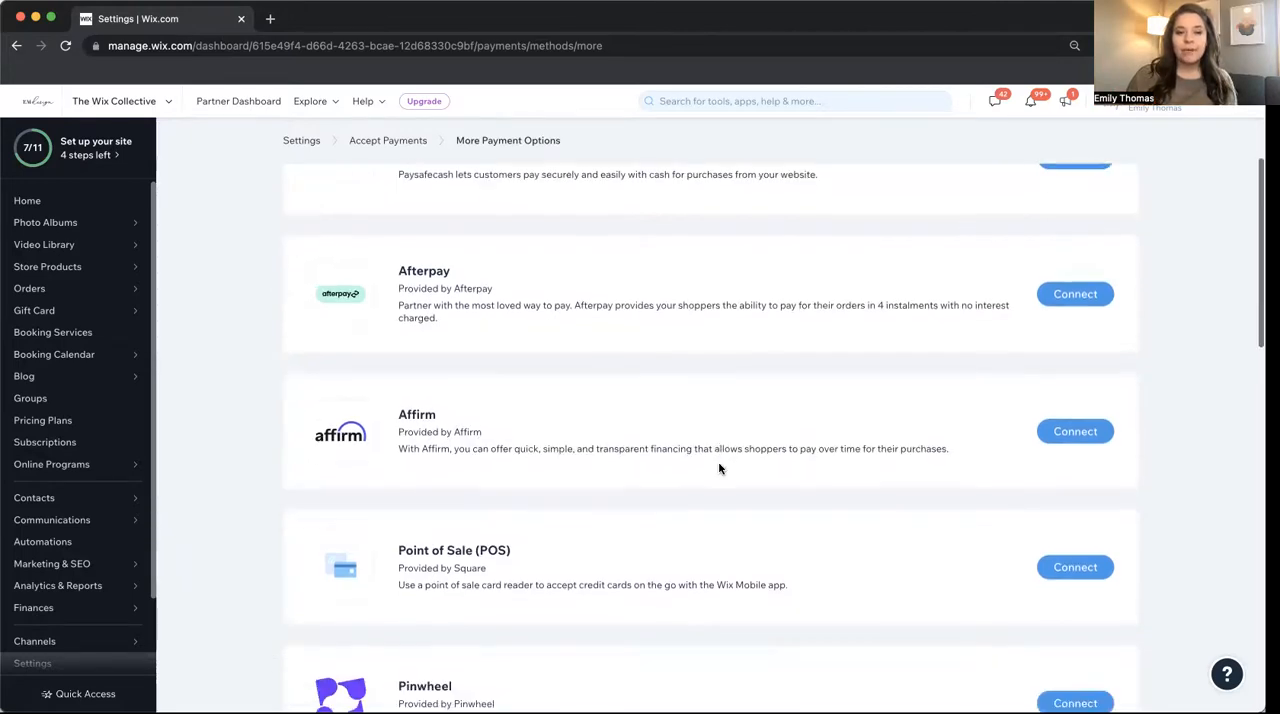
{"action": "scroll", "scroll_direction": "down", "scroll_amount": 3}
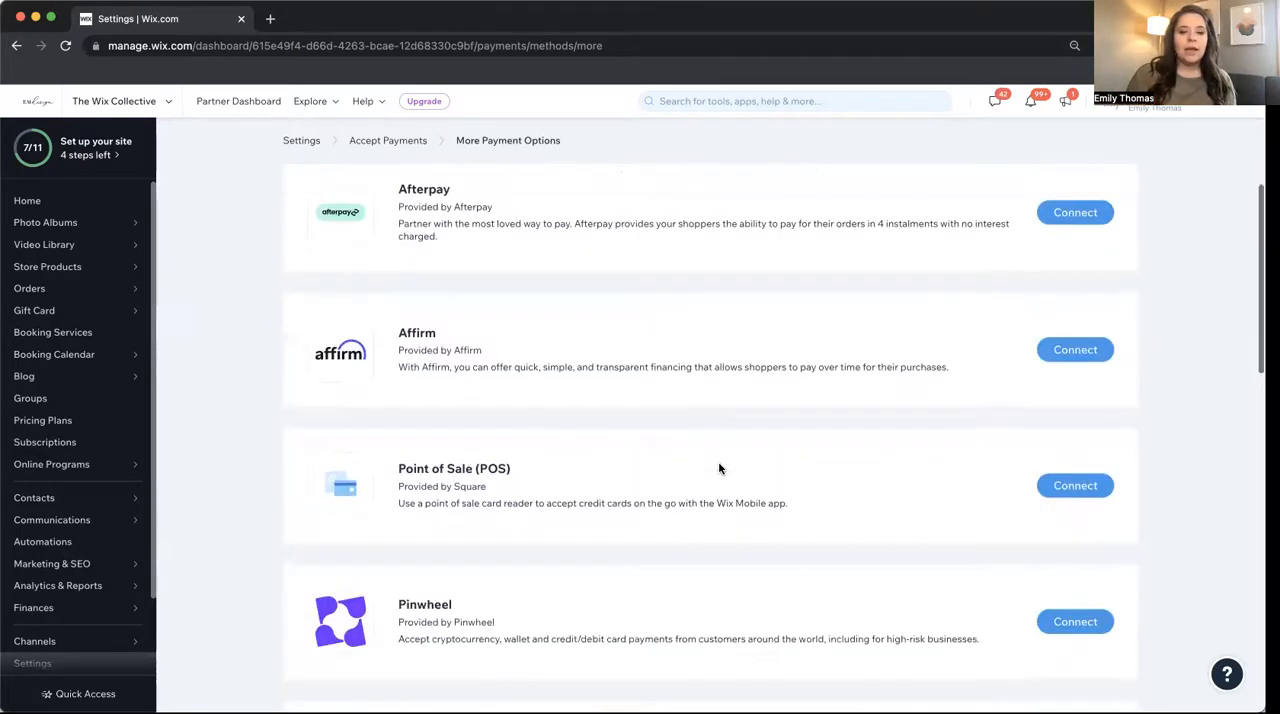
{"action": "scroll", "scroll_direction": "down", "scroll_amount": 3}
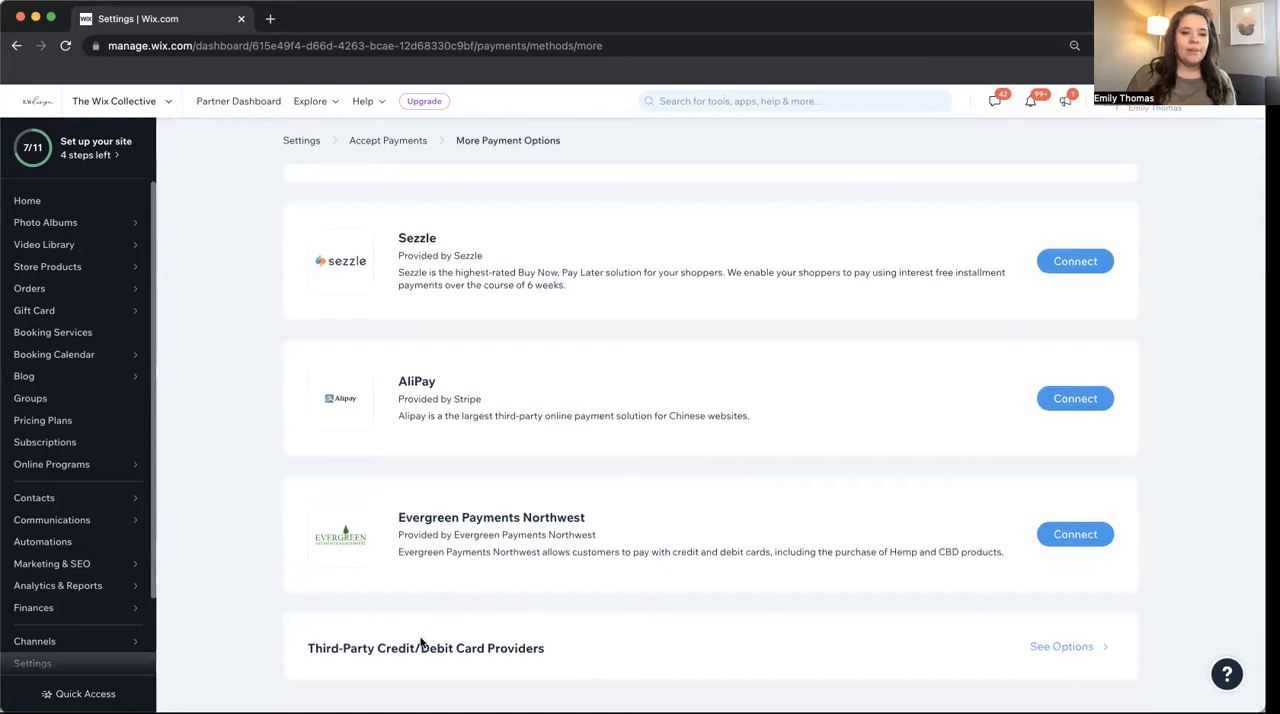
{"action": "mouse_move", "coordinate": [1032, 630]}
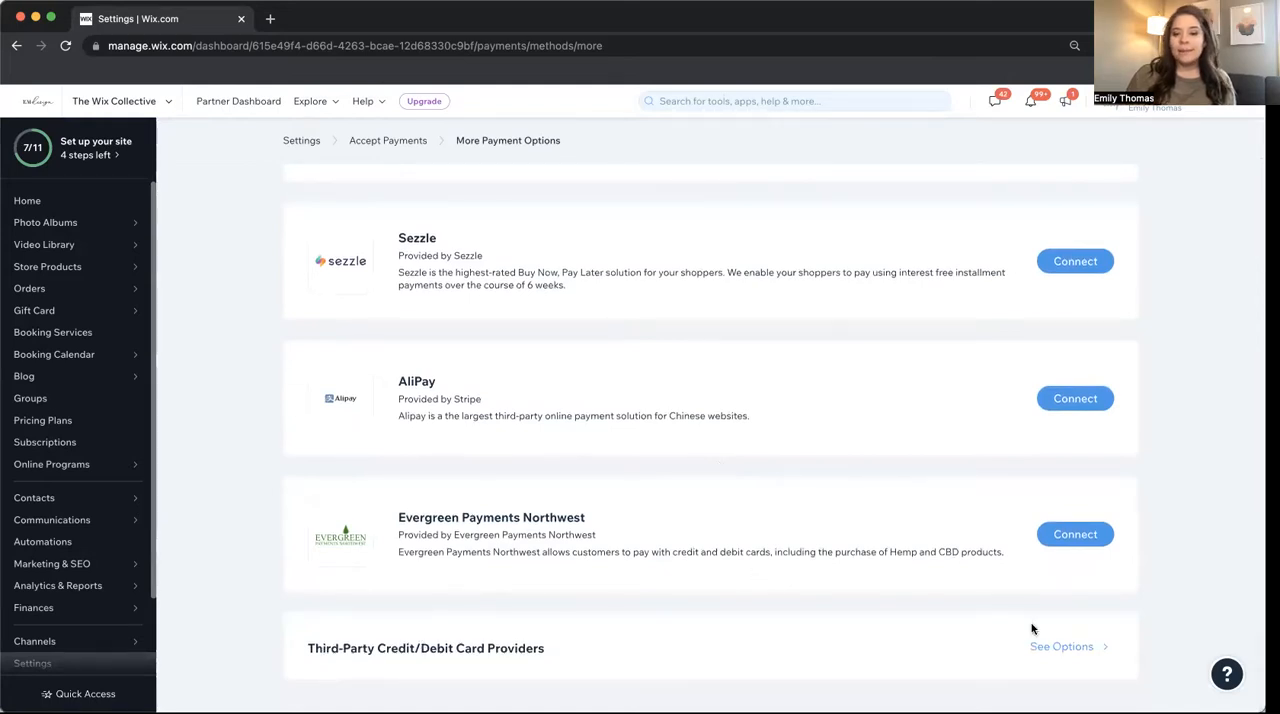
- View the Third-Party Credit/Debit Card Providers list with Stripe, Priority Payments, Square, Braintree, Pinwheel and Authorize.net
{"action": "left_click", "coordinate": [1060, 646]}
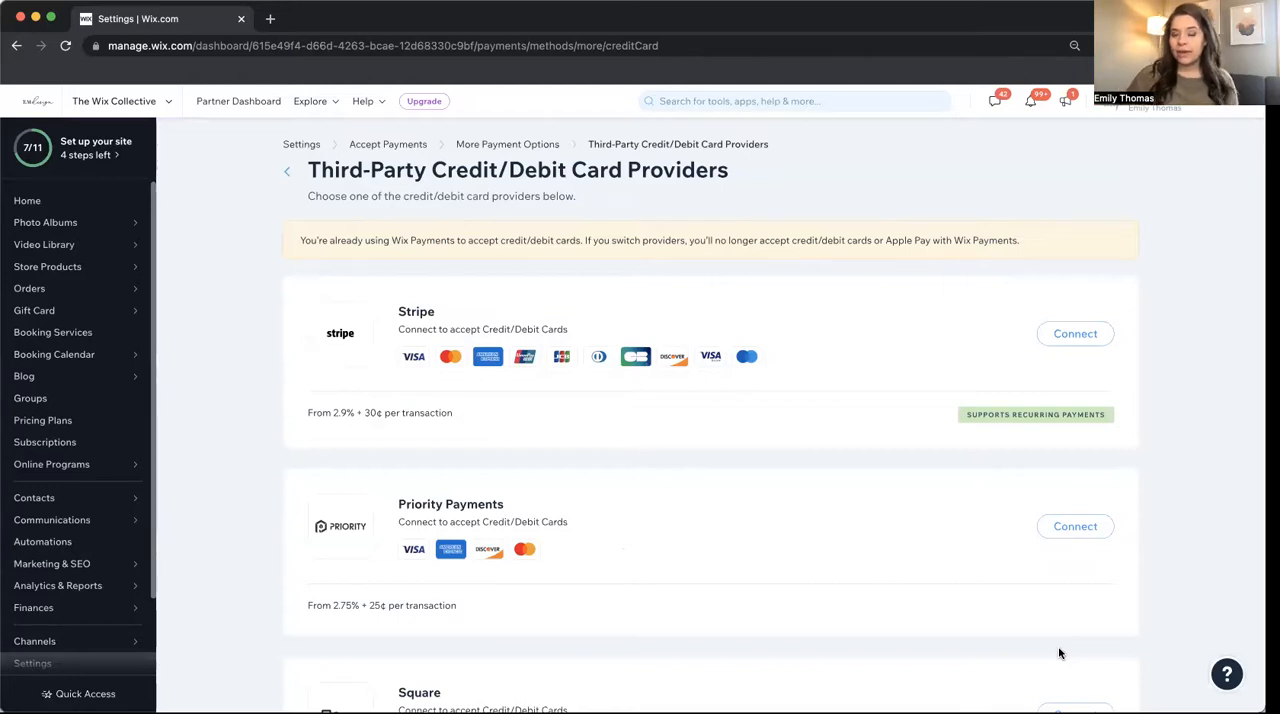
{"action": "scroll", "scroll_direction": "down", "scroll_amount": 3}
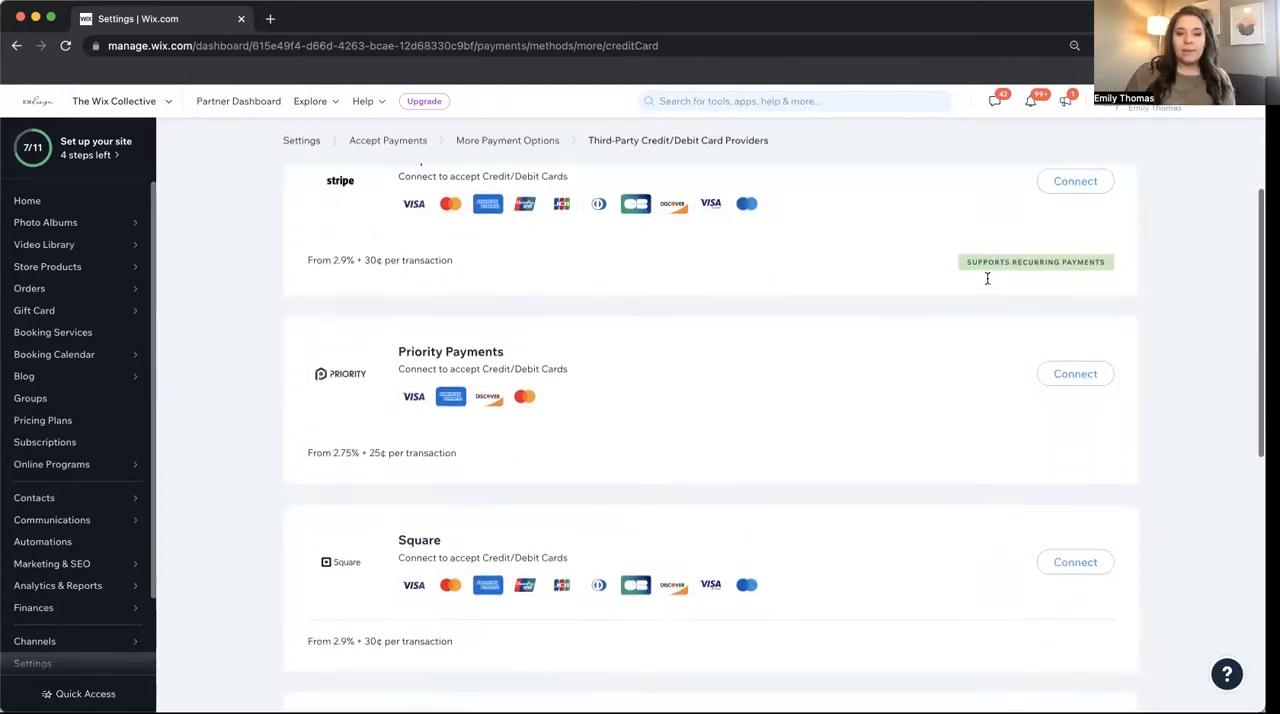
{"action": "scroll", "scroll_direction": "down", "scroll_amount": 3}
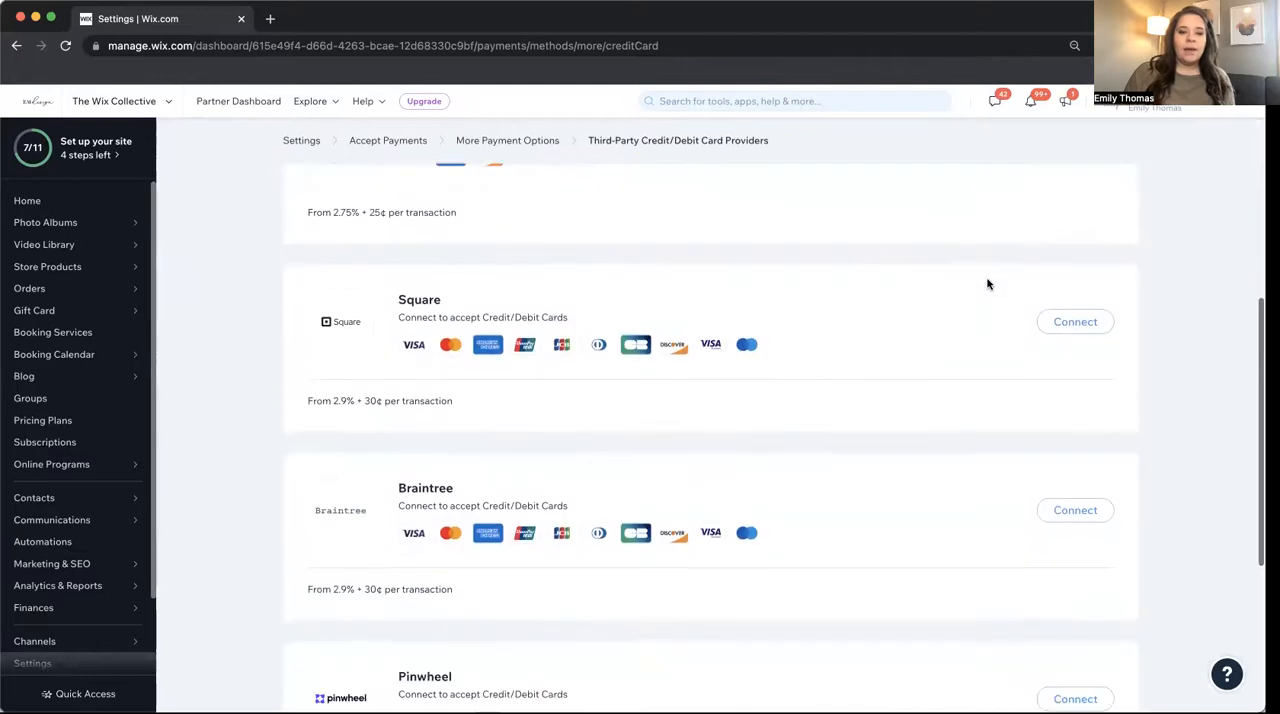
{"action": "scroll", "scroll_direction": "down", "scroll_amount": 3}
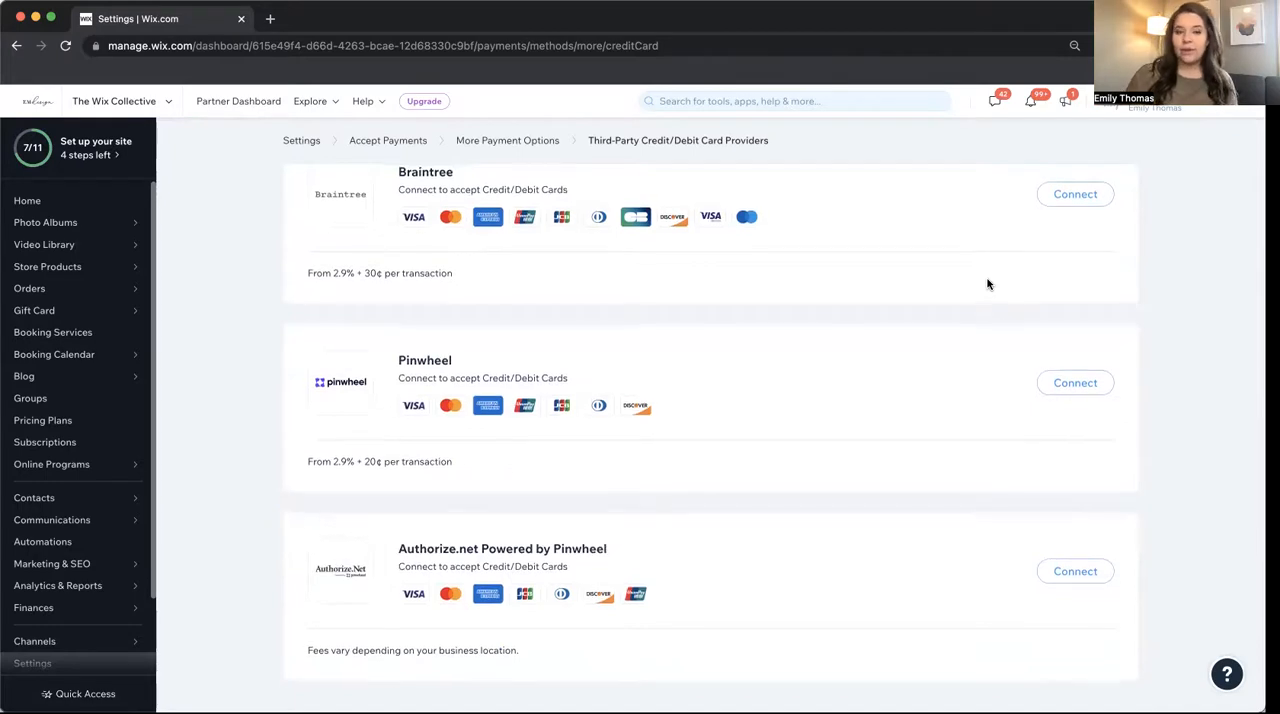
{"action": "scroll", "scroll_direction": "down", "scroll_amount": 3}
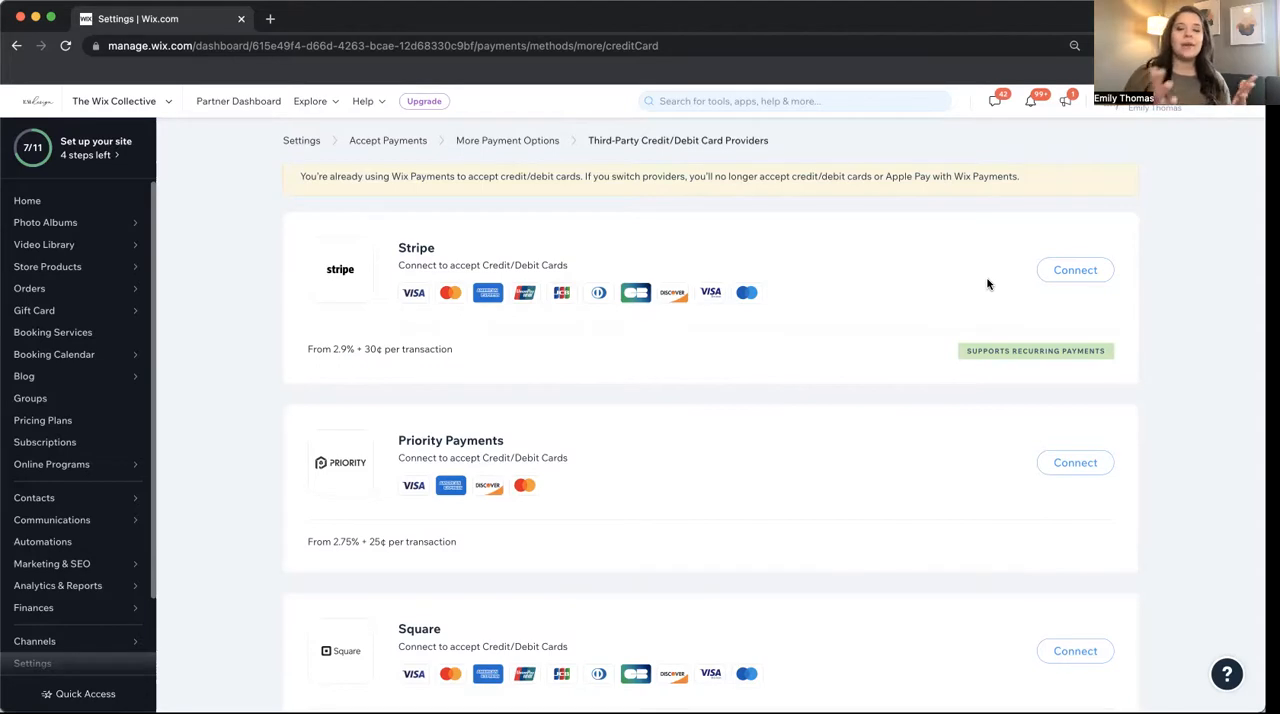
{"action": "mouse_move", "coordinate": [760, 264]}
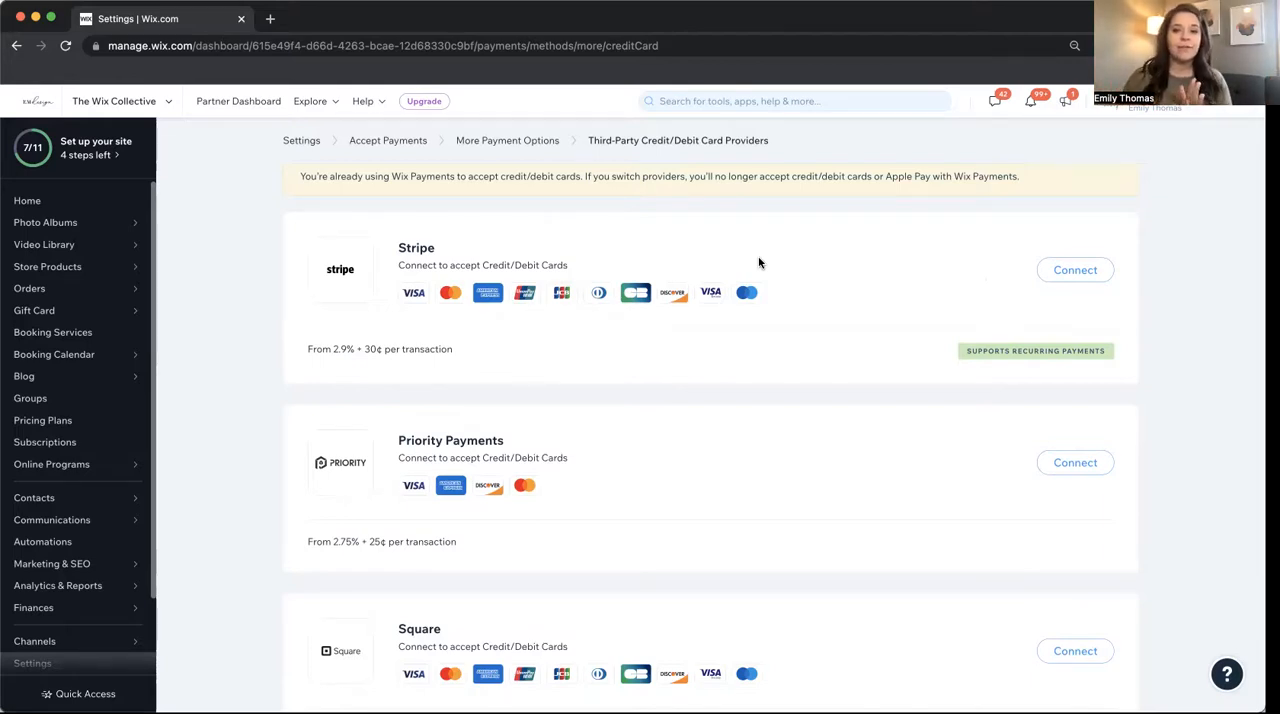
{"action": "mouse_move", "coordinate": [388, 140]}
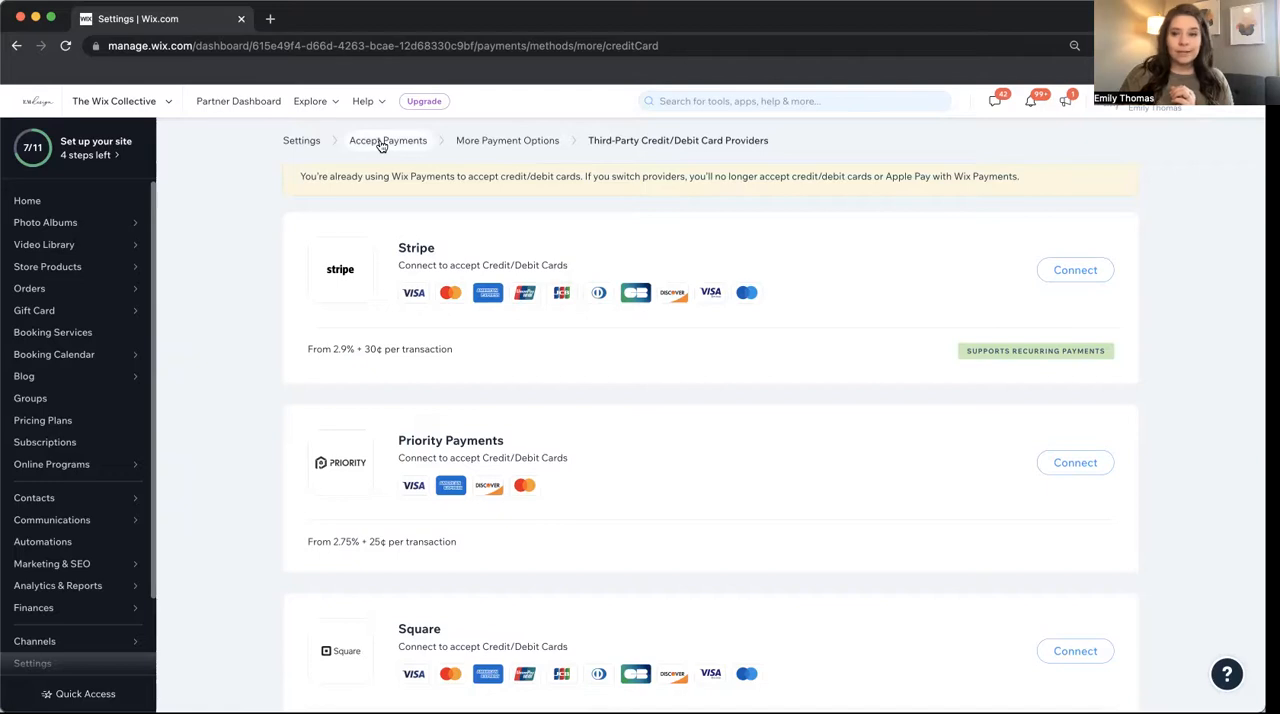
- Go back to Accept Payments via the breadcrumb and review the Wix Payments setup notice
{"action": "left_click", "coordinate": [388, 140]}
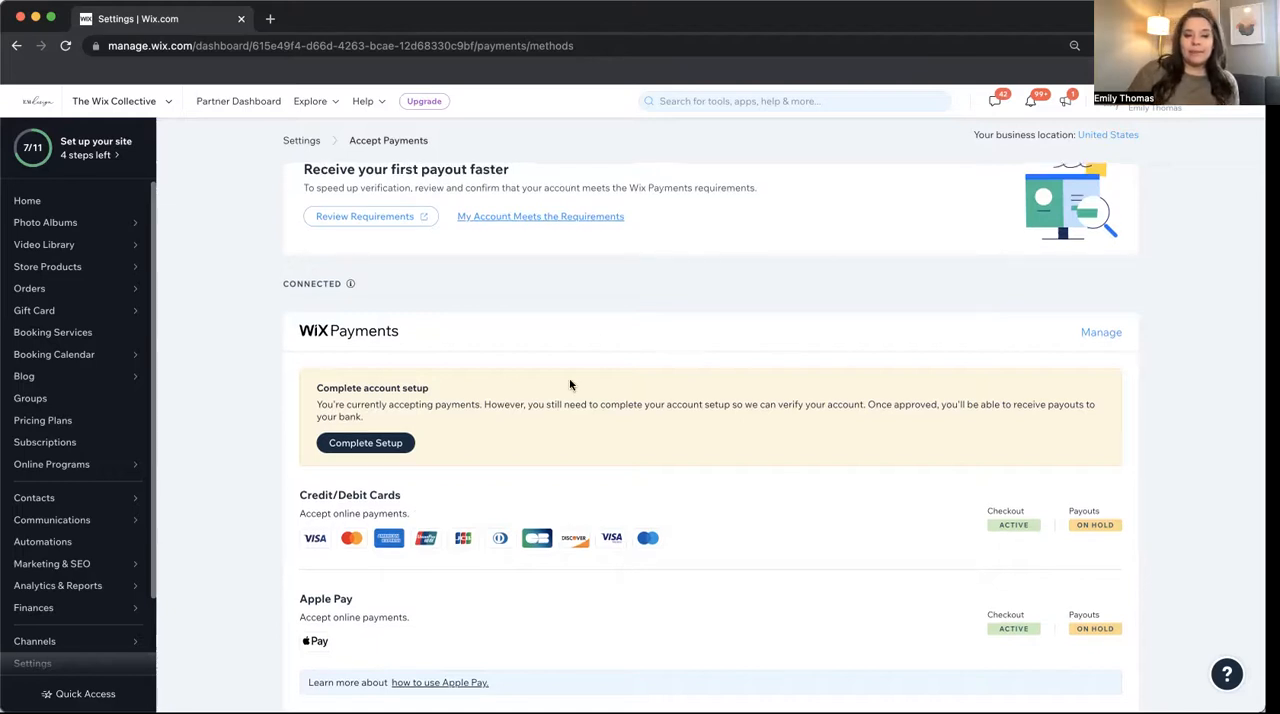
{"action": "scroll", "scroll_direction": "down", "scroll_amount": 3}
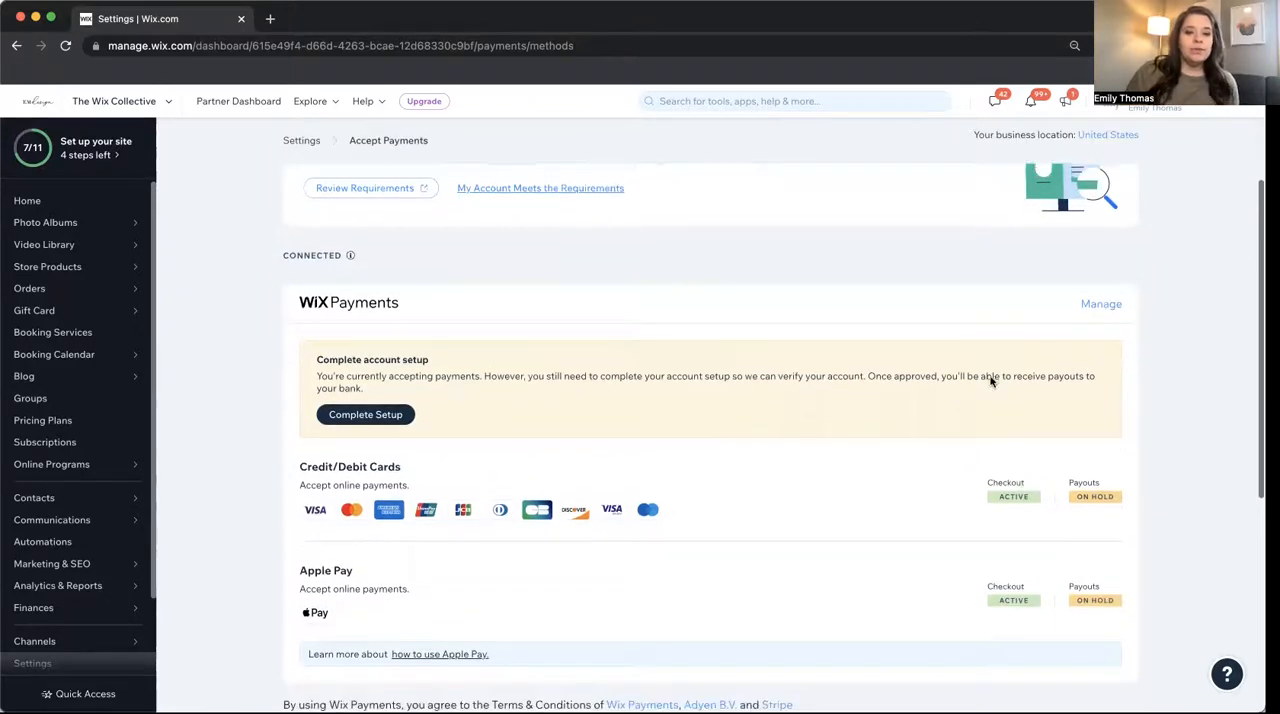
- Start Complete Setup for Wix Payments and review the business, personal, address, bank and terms sections
{"action": "left_click", "coordinate": [364, 414]}
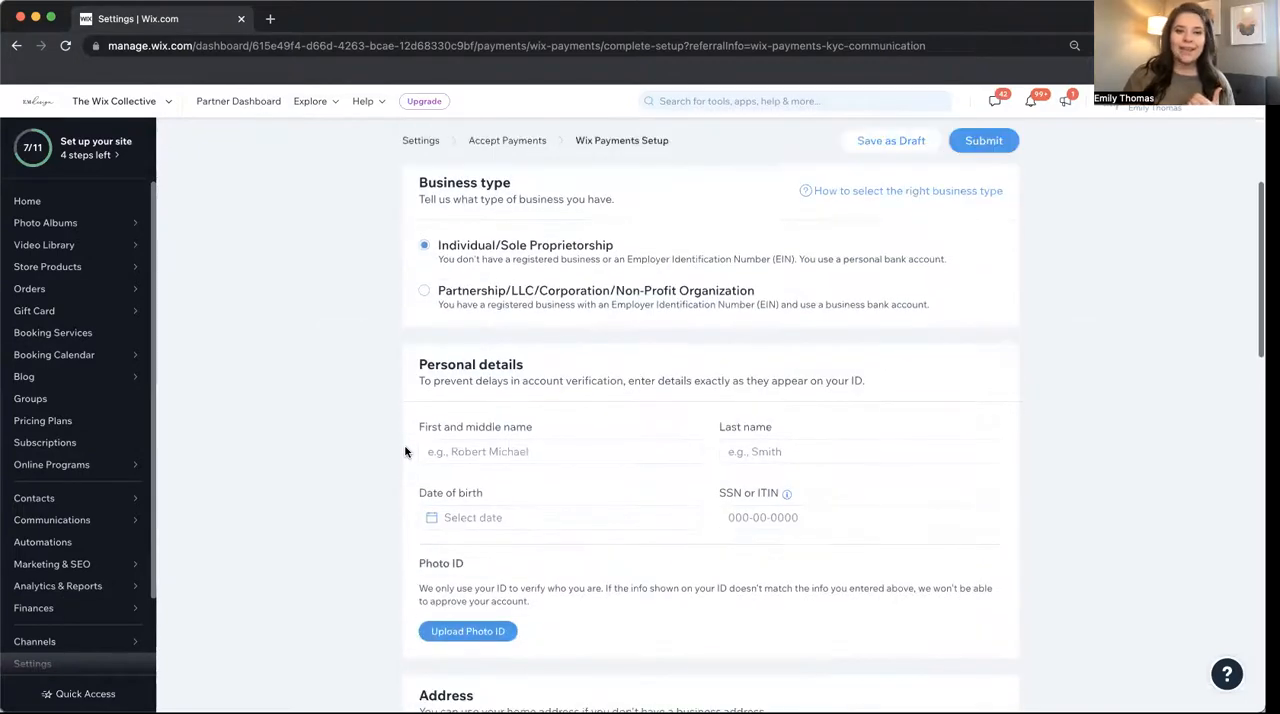
{"action": "scroll", "scroll_direction": "down", "scroll_amount": 3}
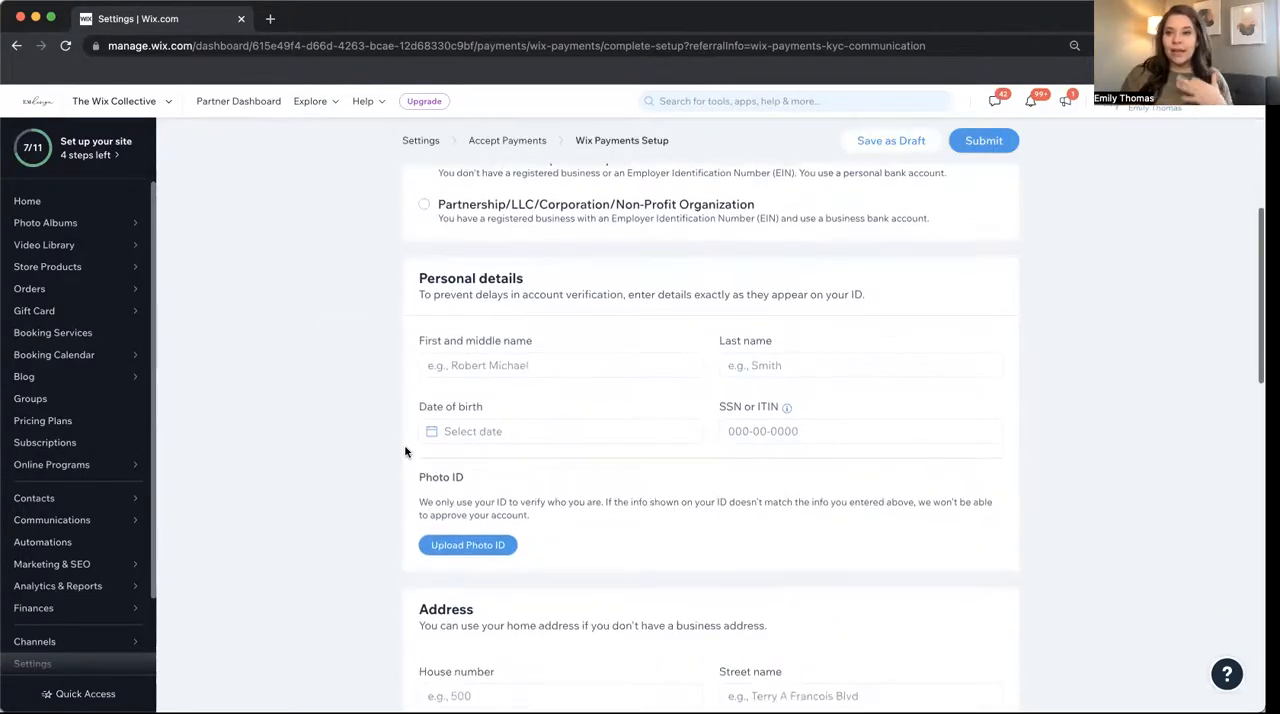
{"action": "scroll", "scroll_direction": "down", "scroll_amount": 3}
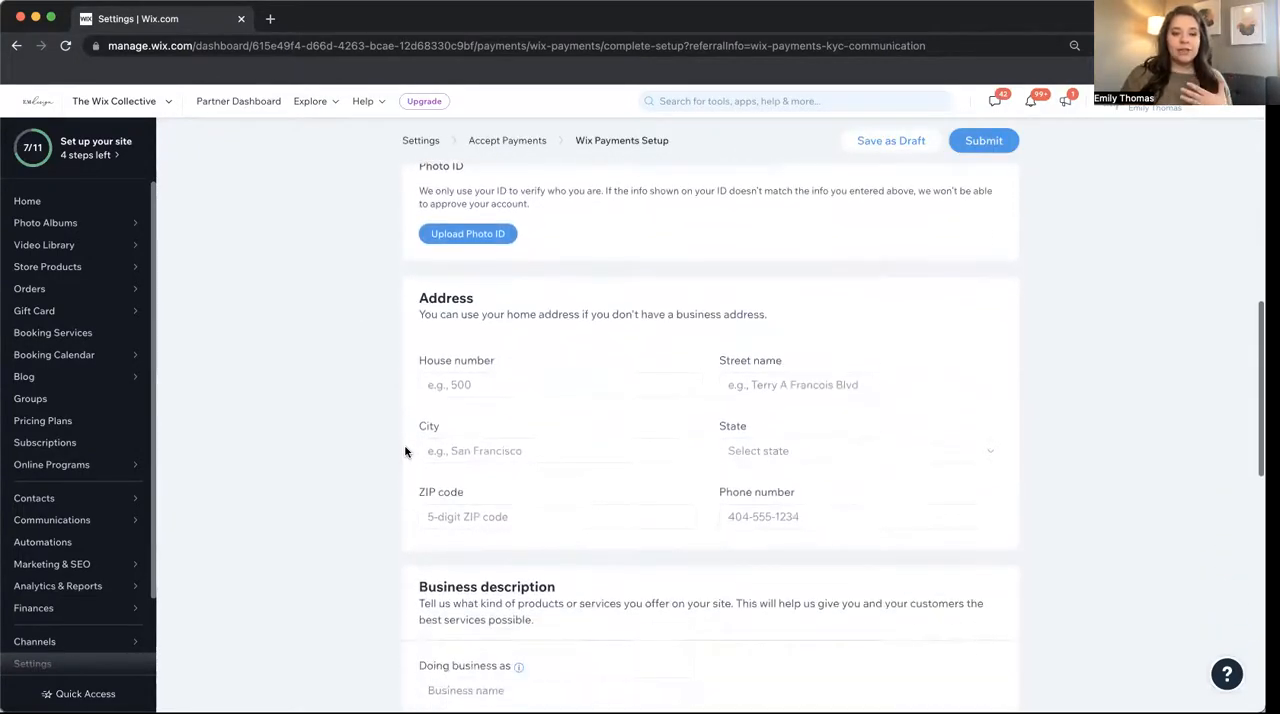
{"action": "scroll", "scroll_direction": "down", "scroll_amount": 3}
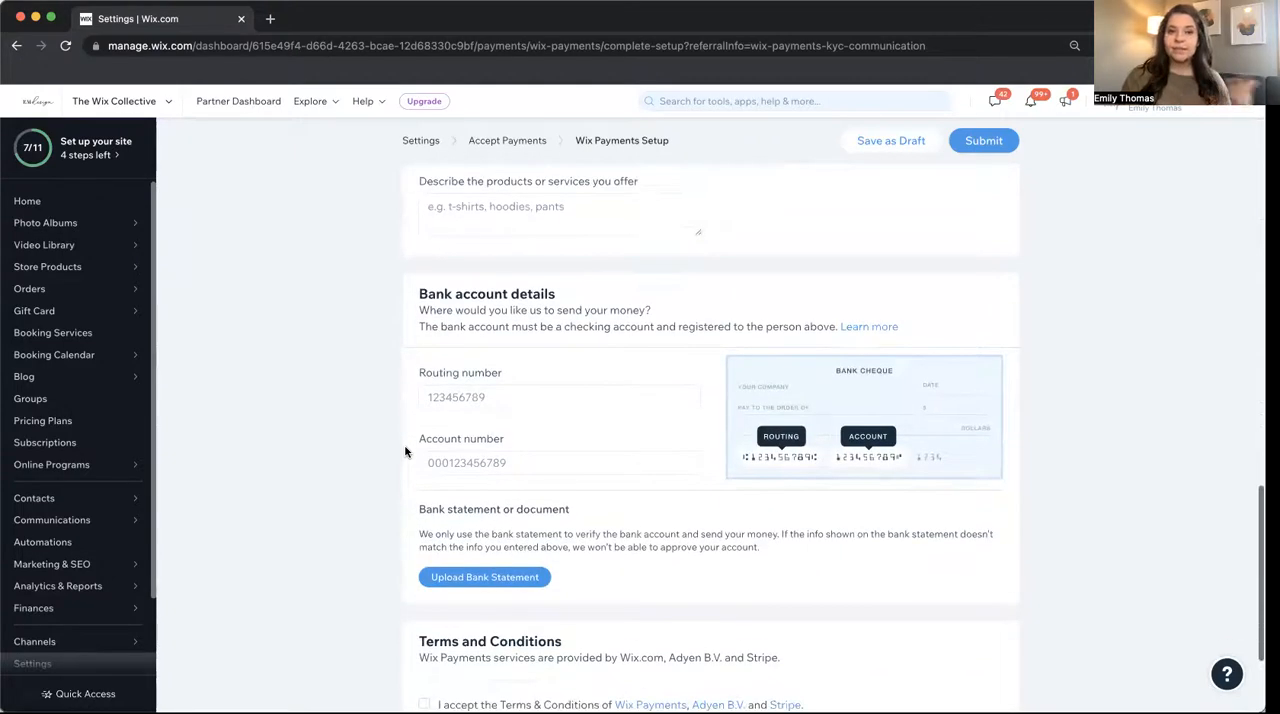
{"action": "scroll", "scroll_direction": "down", "scroll_amount": 3}
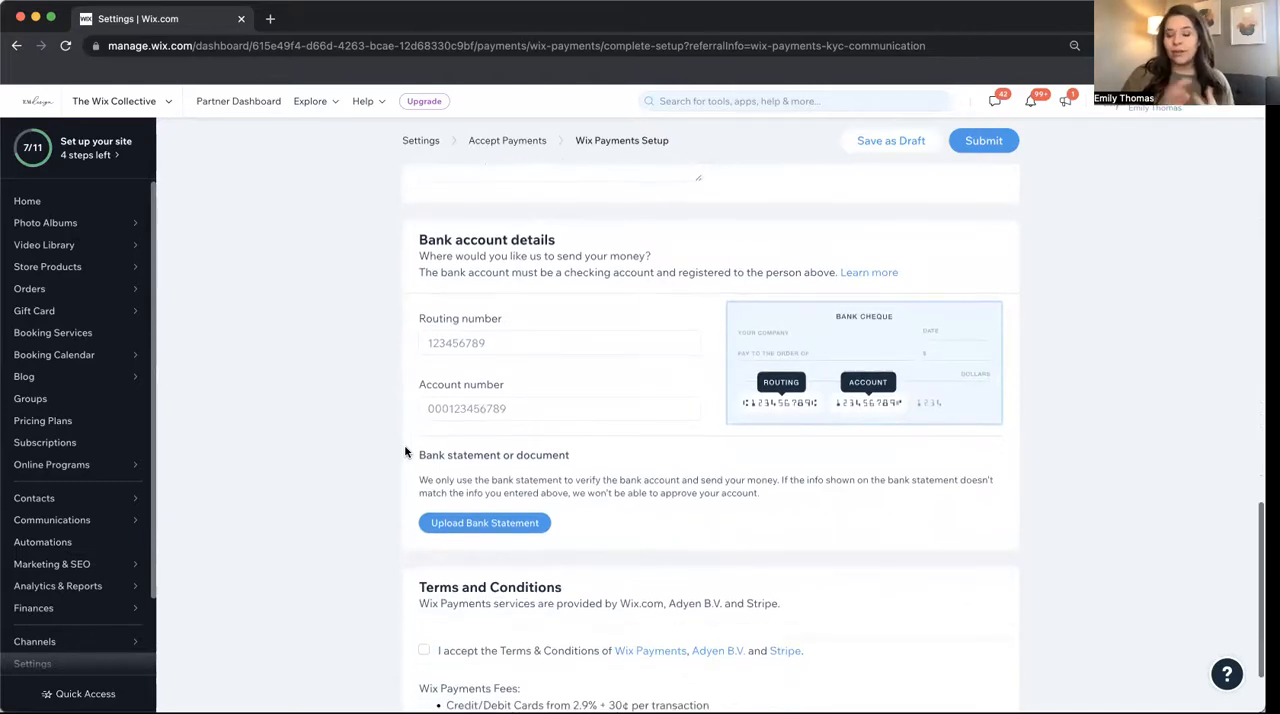
{"action": "scroll", "scroll_direction": "down", "scroll_amount": 3}
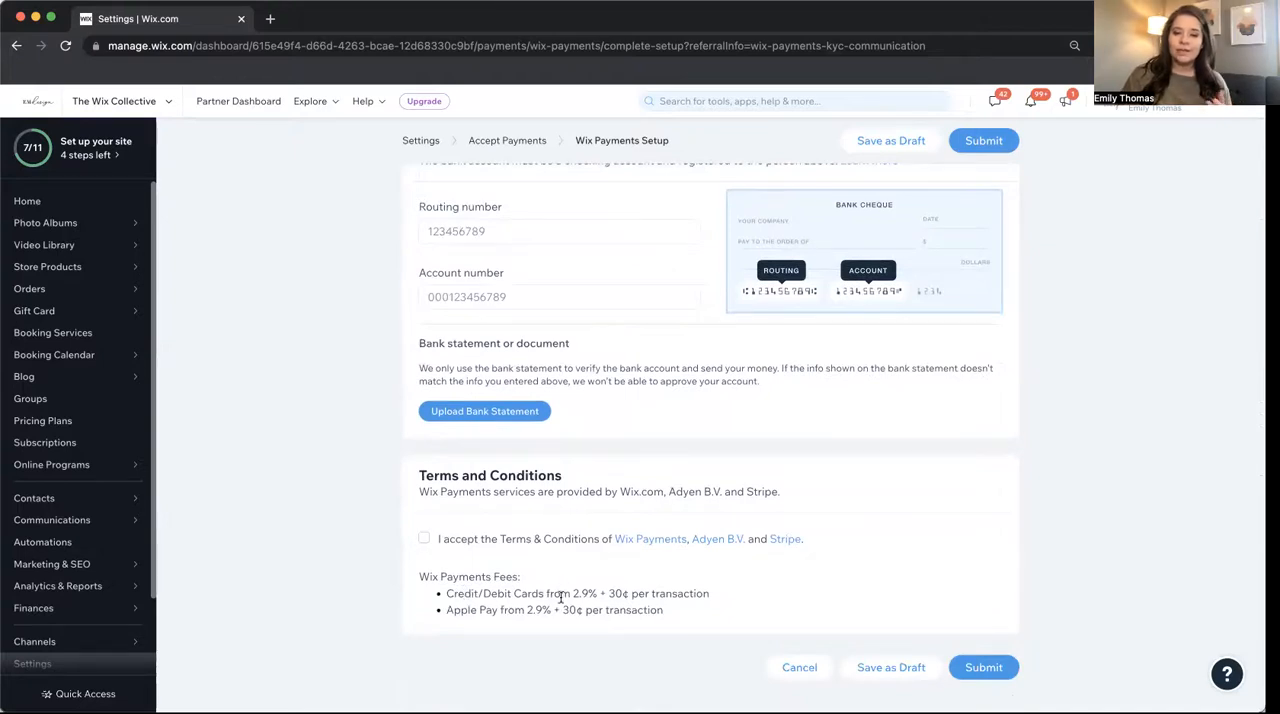
{"action": "scroll", "scroll_direction": "up", "scroll_amount": 3}
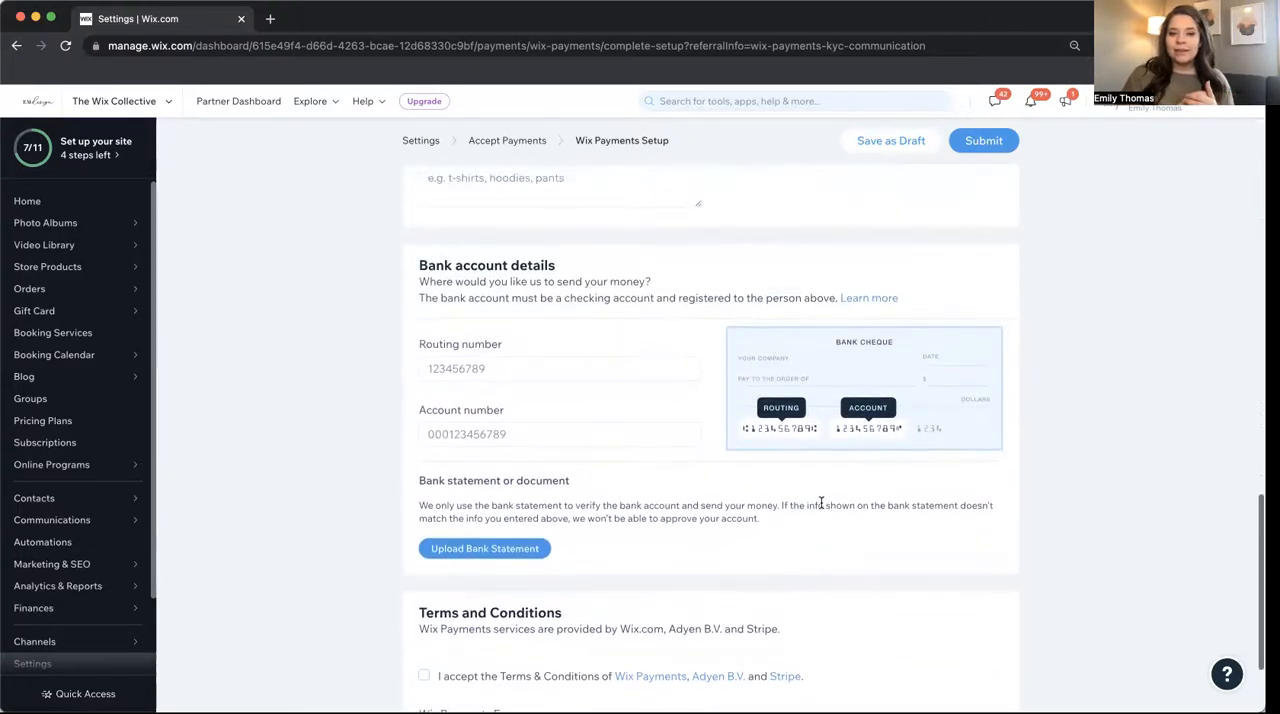